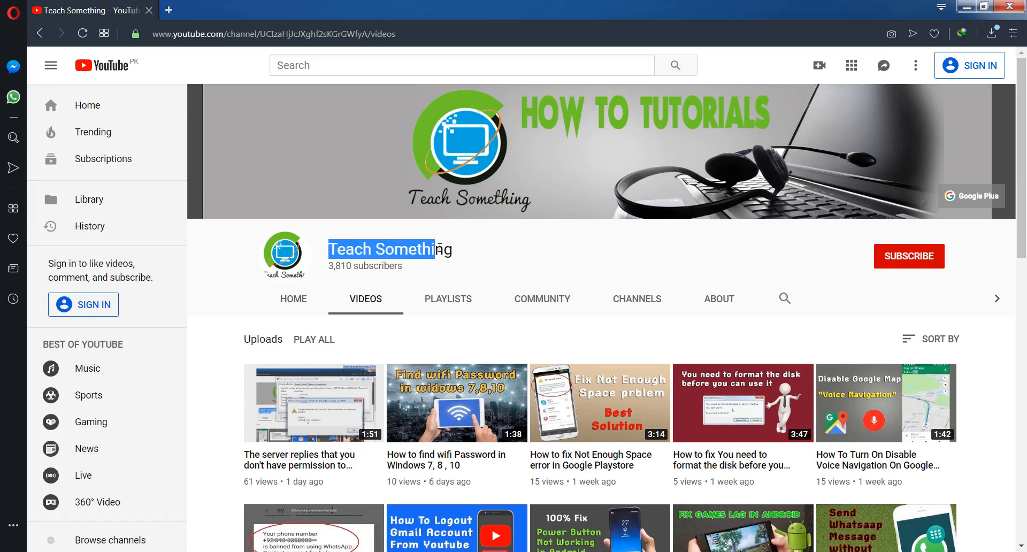
# - Bring up the 'OpenGL 2.0 renderer not supported' error screenshot in Photo Viewer
pyautogui.click(555, 254)
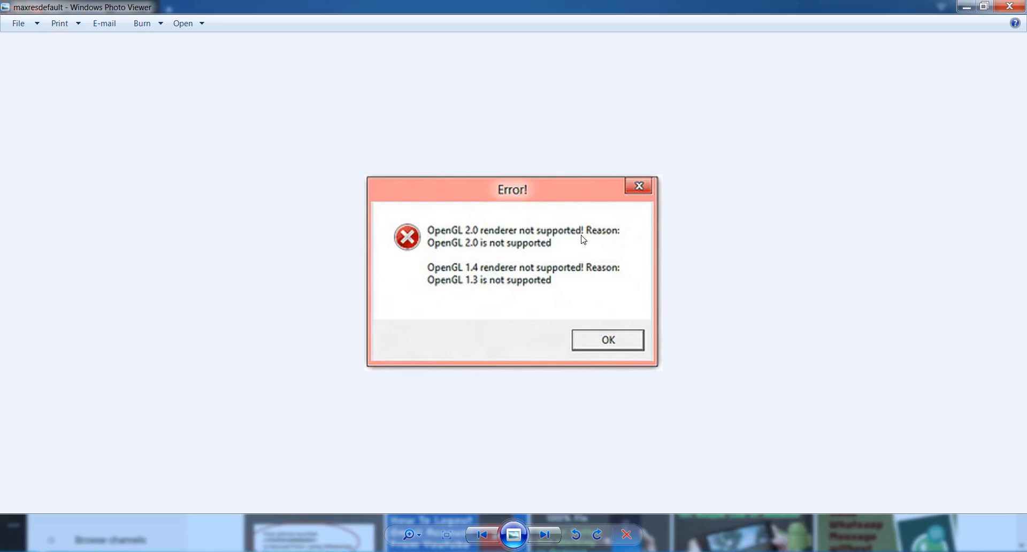
pyautogui.moveTo(474, 321)
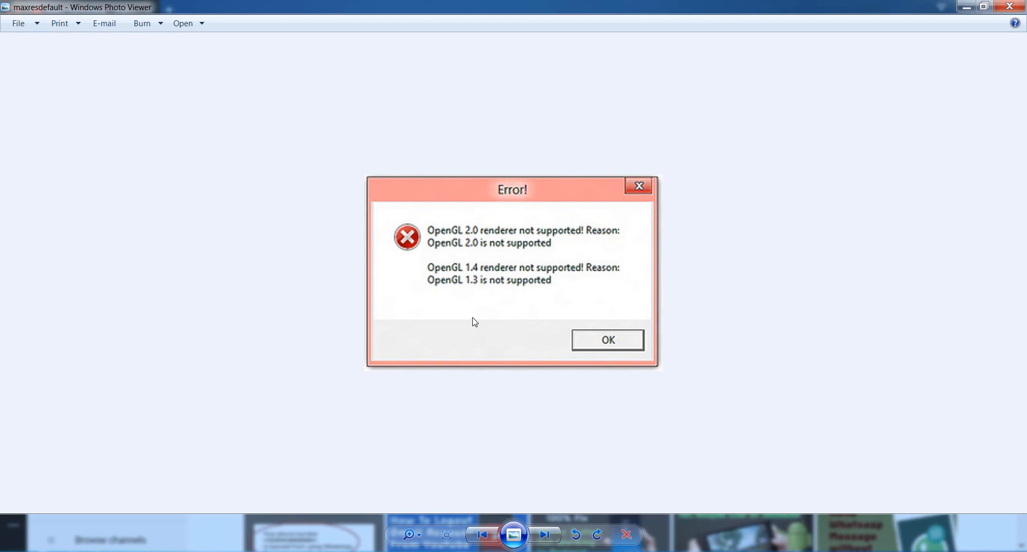
pyautogui.moveTo(513, 309)
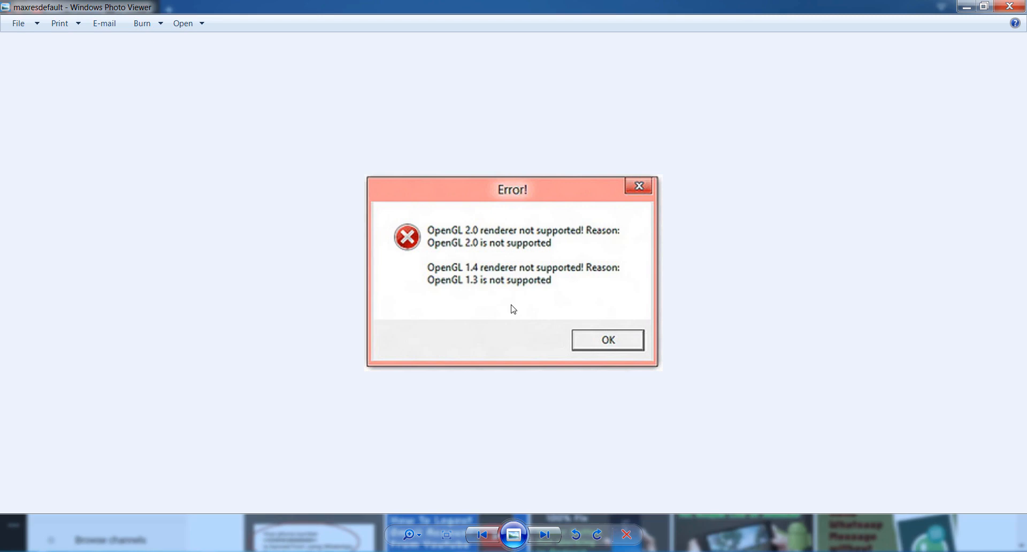
pyautogui.moveTo(509, 225)
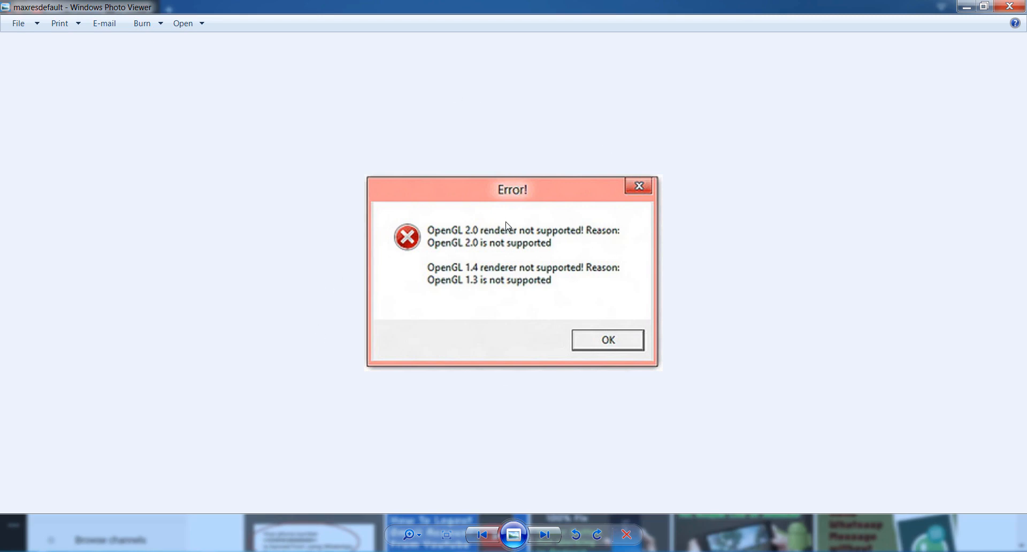
pyautogui.moveTo(429, 265)
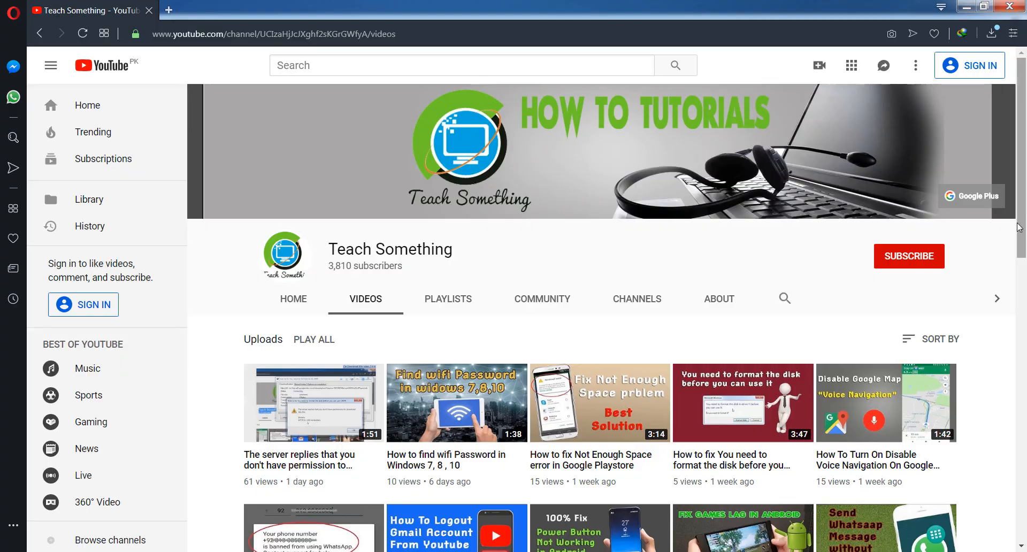
pyautogui.moveTo(882, 267)
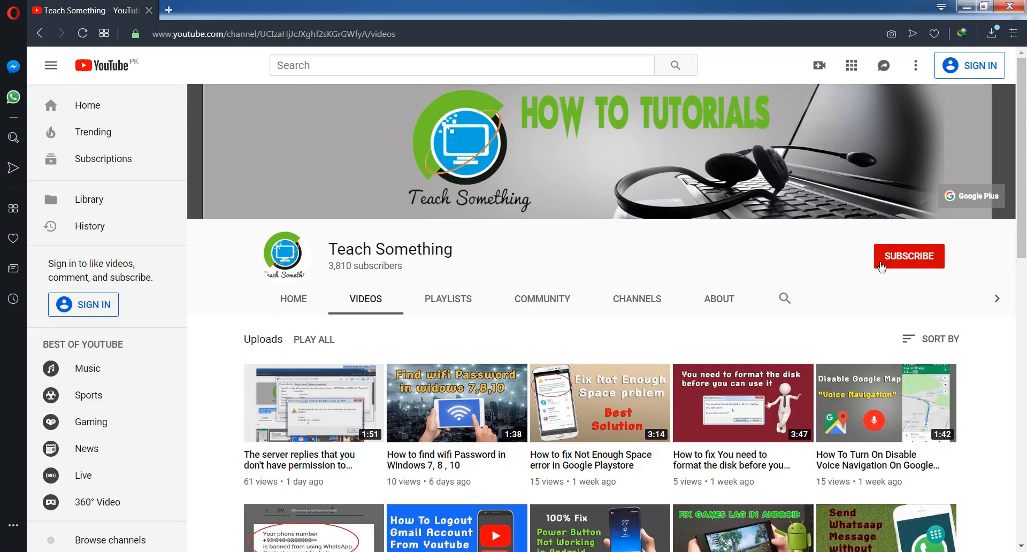
pyautogui.moveTo(477, 254)
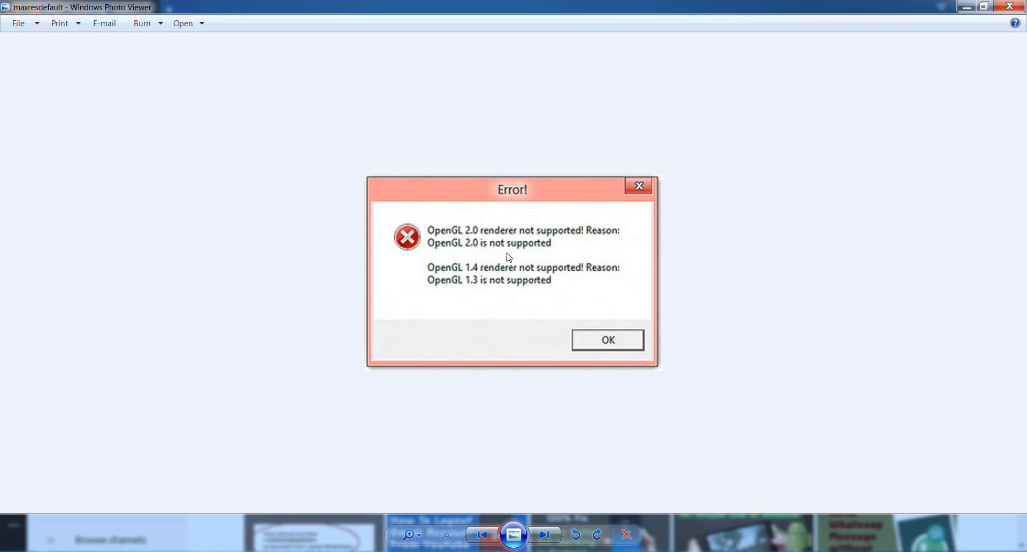
pyautogui.moveTo(128, 432)
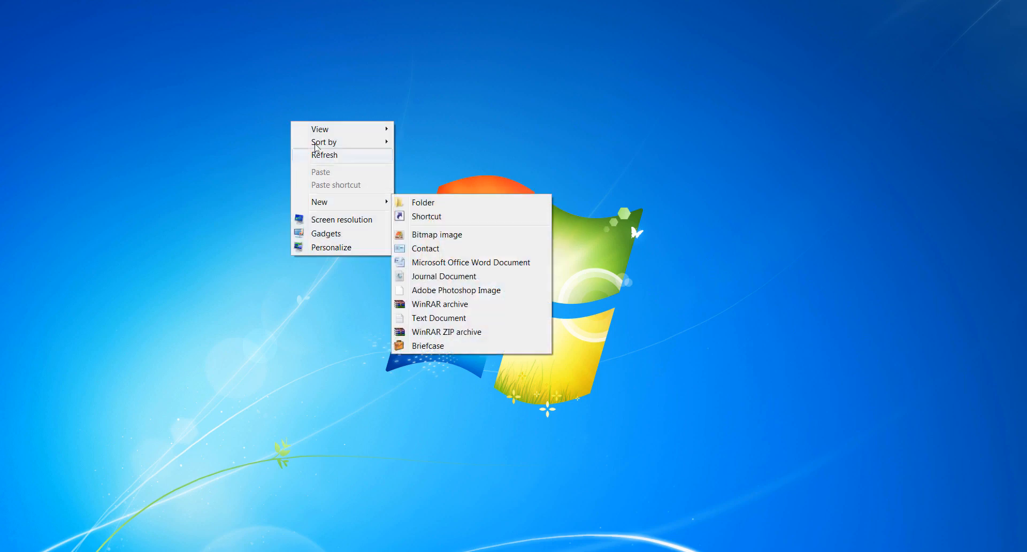
# - Open Screen Resolution for the S2-TEK TV display via desktop Personalize
pyautogui.click(336, 253)
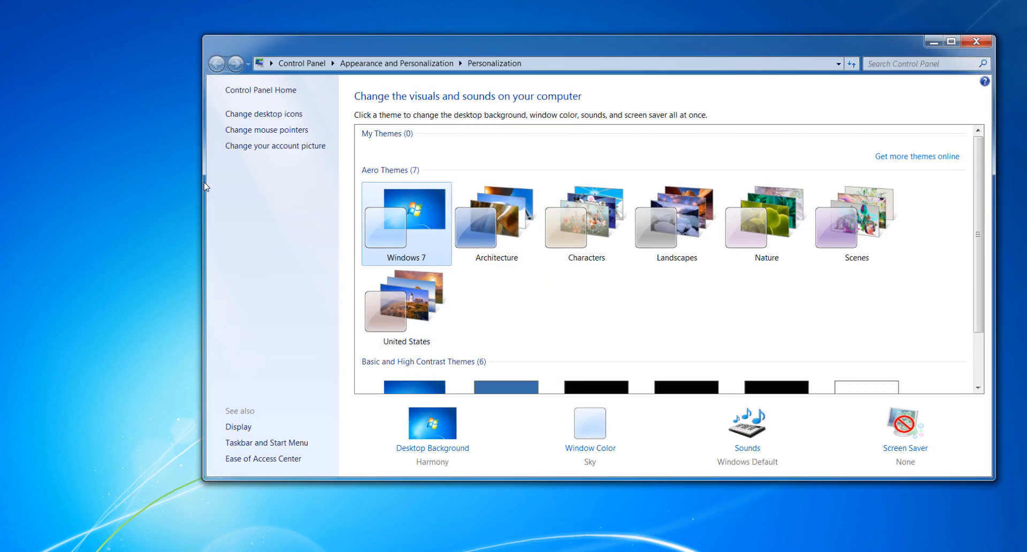
pyautogui.click(237, 426)
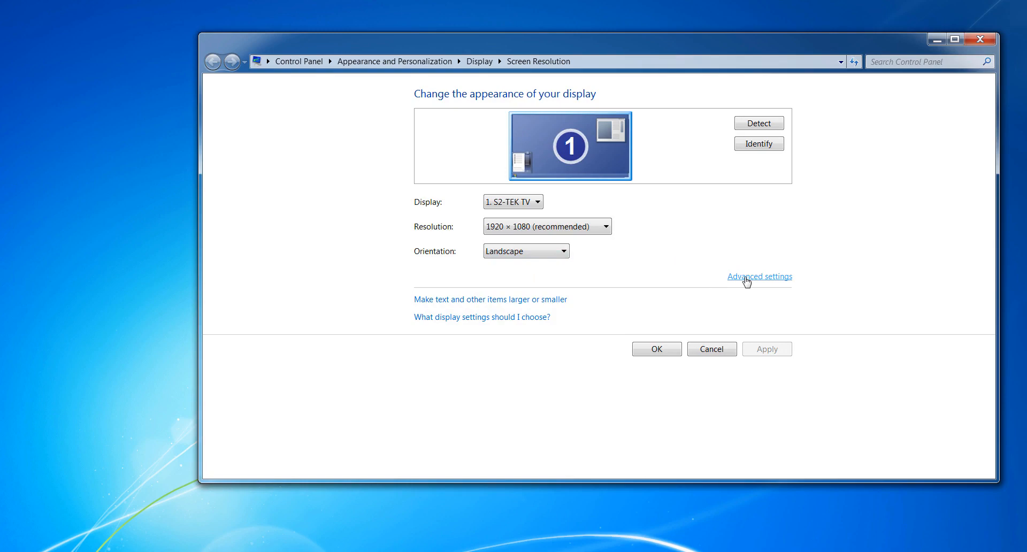
# - Open Advanced settings to reveal the NVIDIA GeForce 310 adapter with 512 MB memory
pyautogui.click(759, 275)
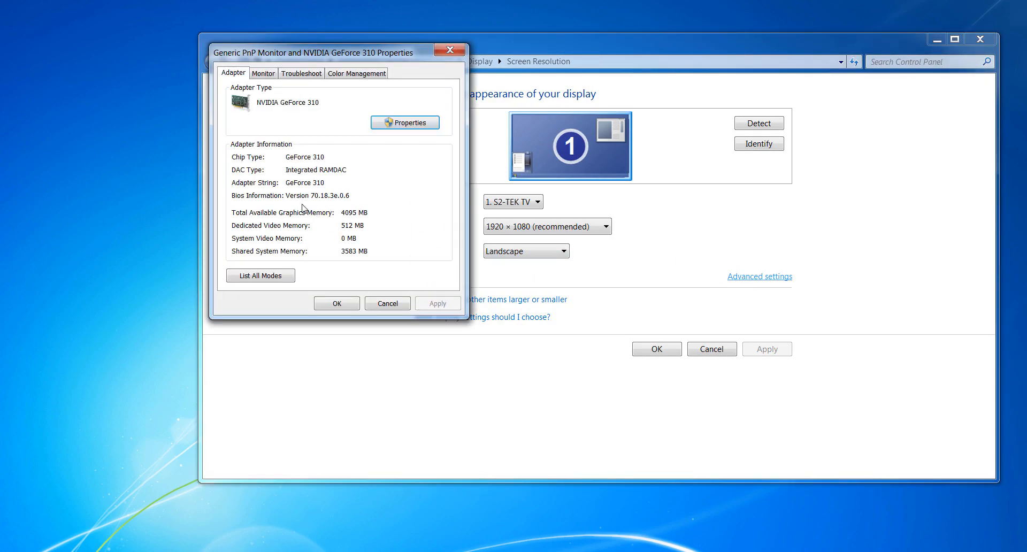
pyautogui.moveTo(332, 190)
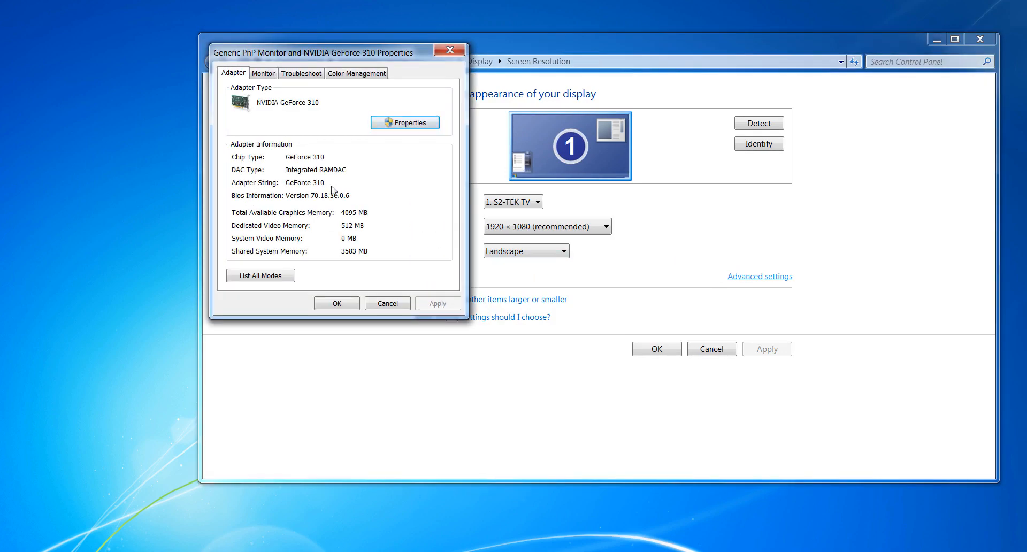
pyautogui.moveTo(295, 188)
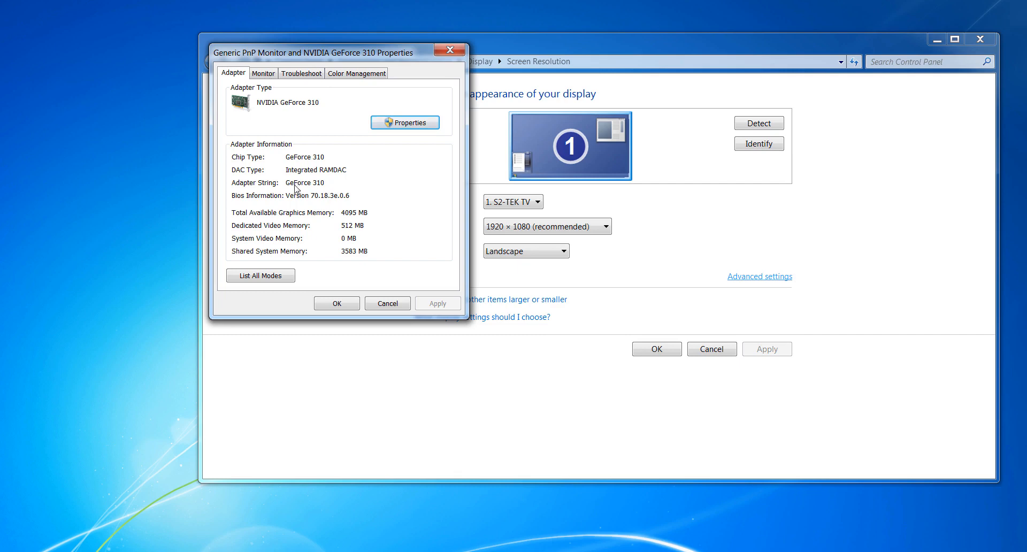
pyautogui.moveTo(325, 185)
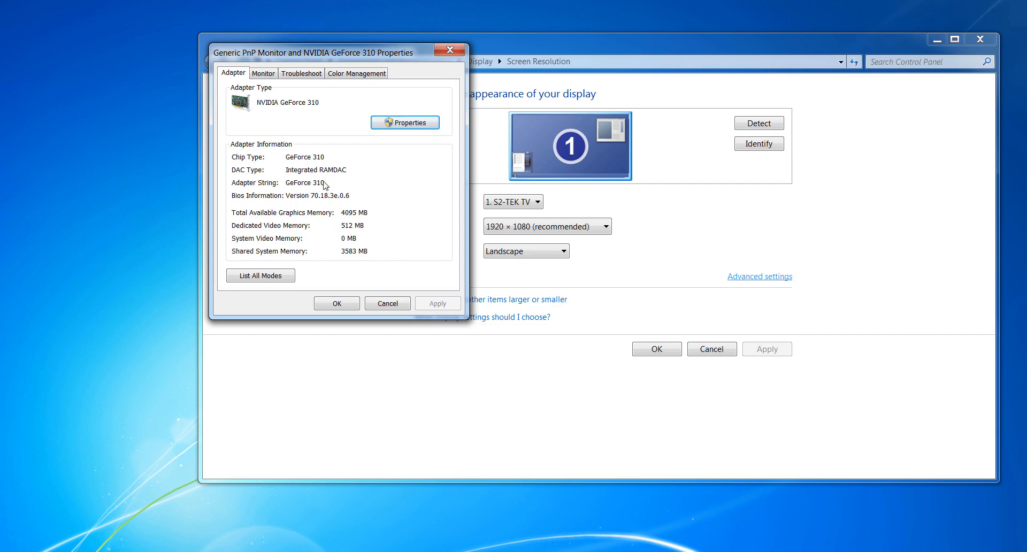
pyautogui.moveTo(324, 185)
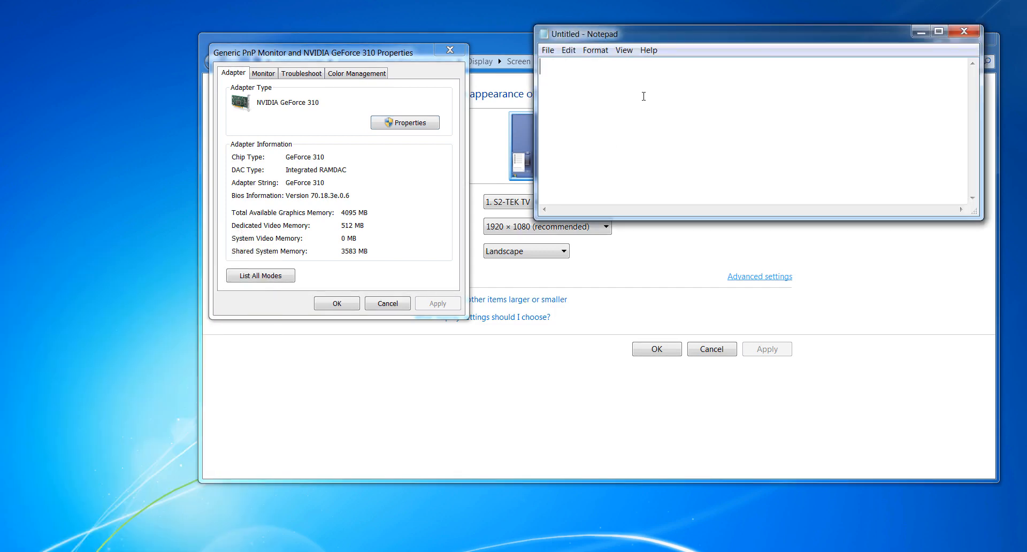
# - Write 'free download geForce 310 drive link' in Notepad and select it for copying
pyautogui.write('free d')
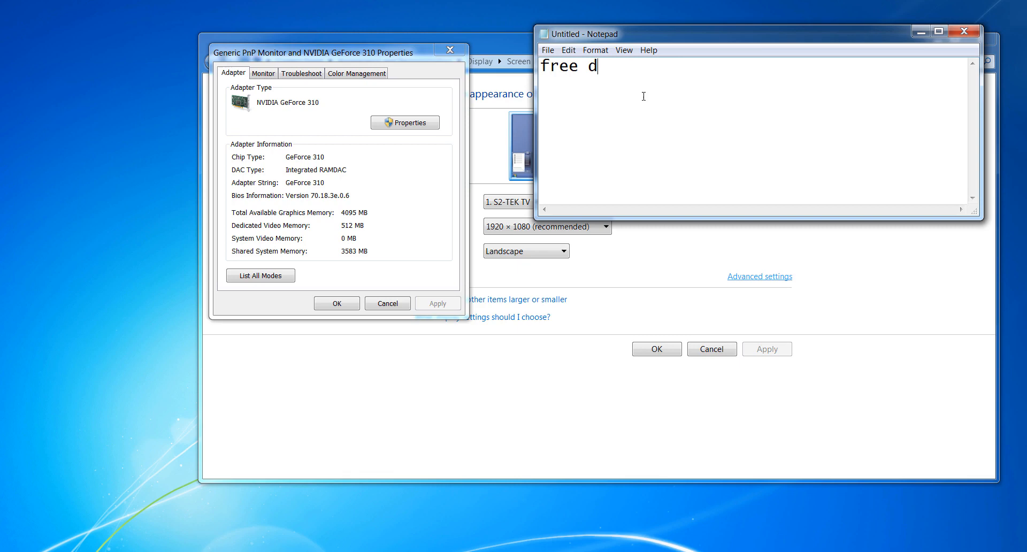
pyautogui.write('ownload g')
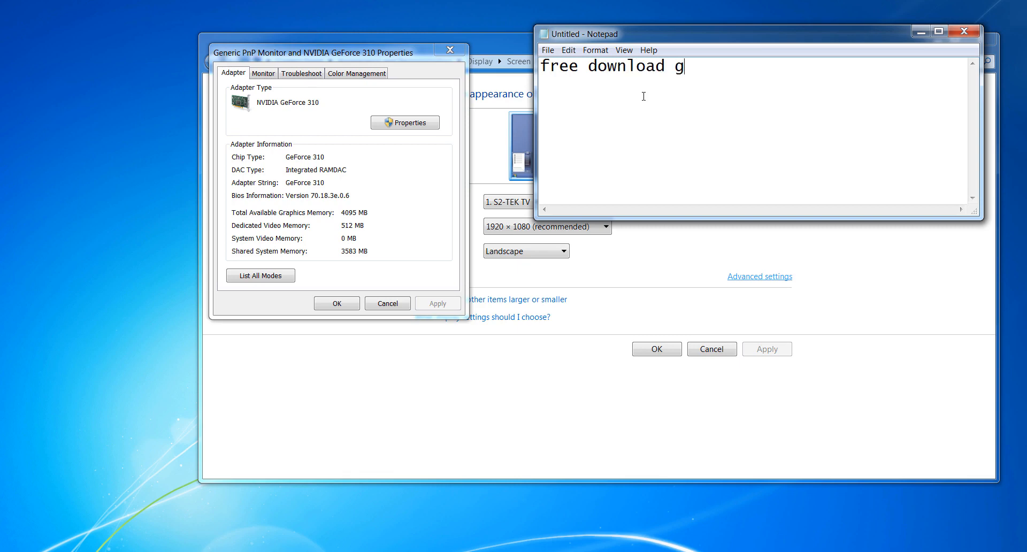
pyautogui.write('eForce')
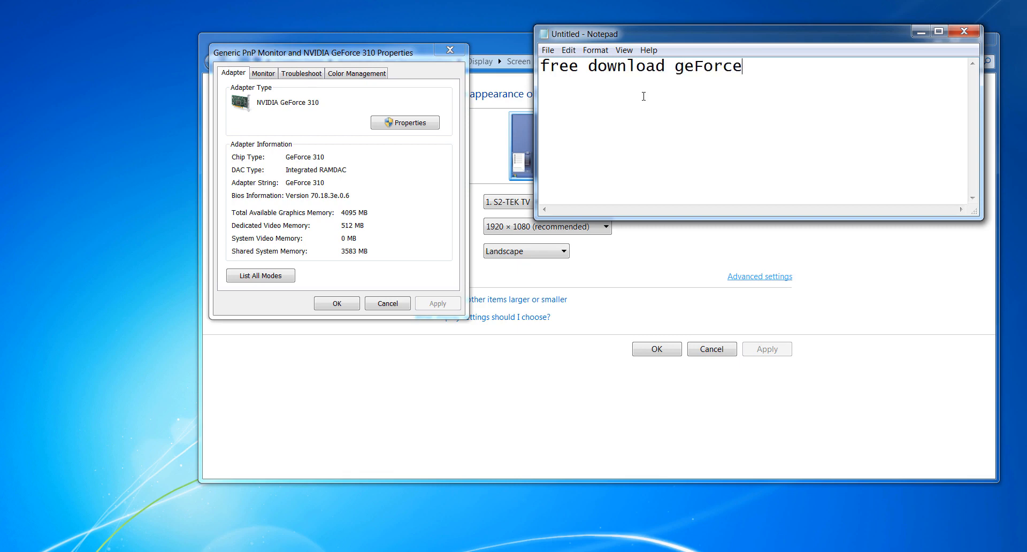
pyautogui.write('310')
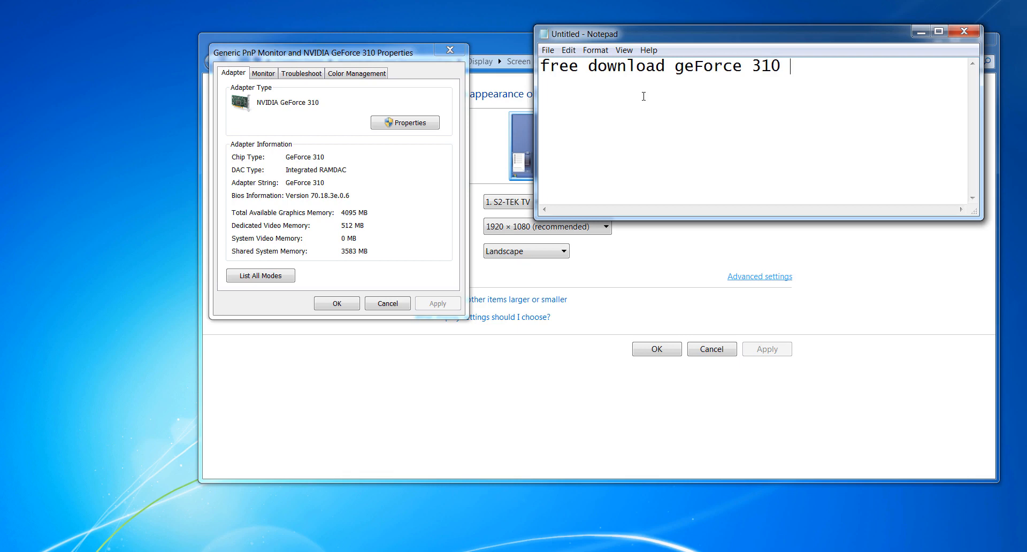
pyautogui.write('drive link')
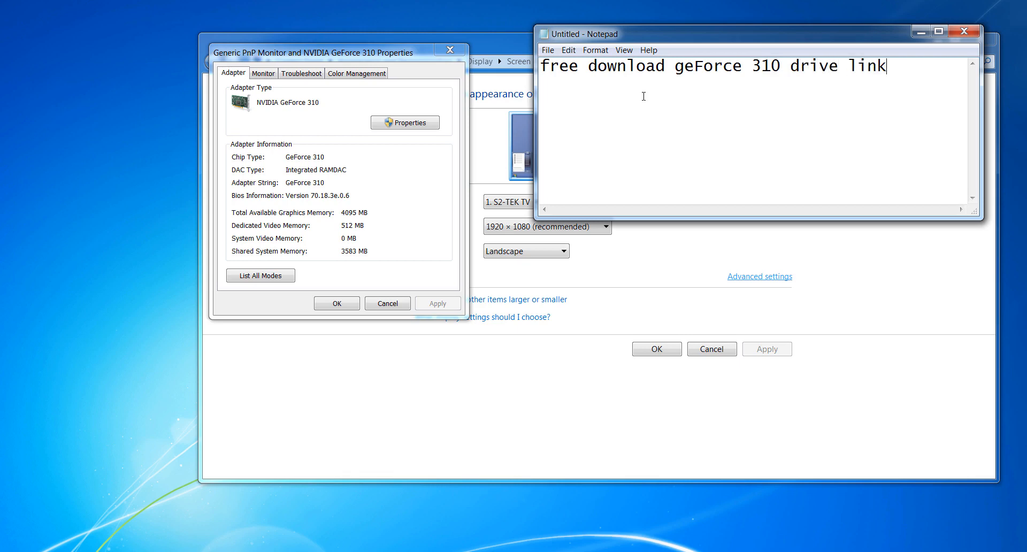
pyautogui.press('ctrl+a')
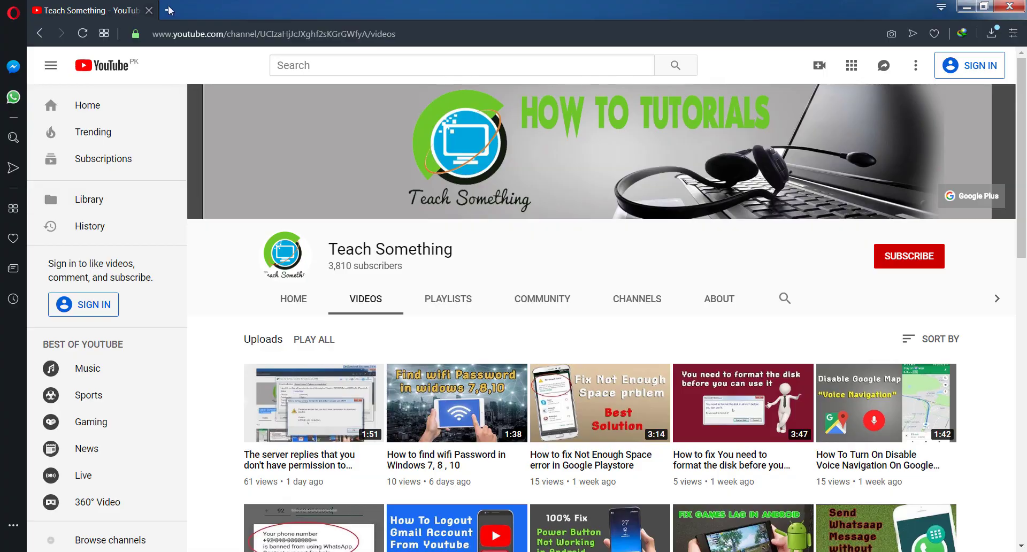
# - Search the phrase in a new tab and open NVIDIA's 310.61 BETA driver page
pyautogui.click(300, 9)
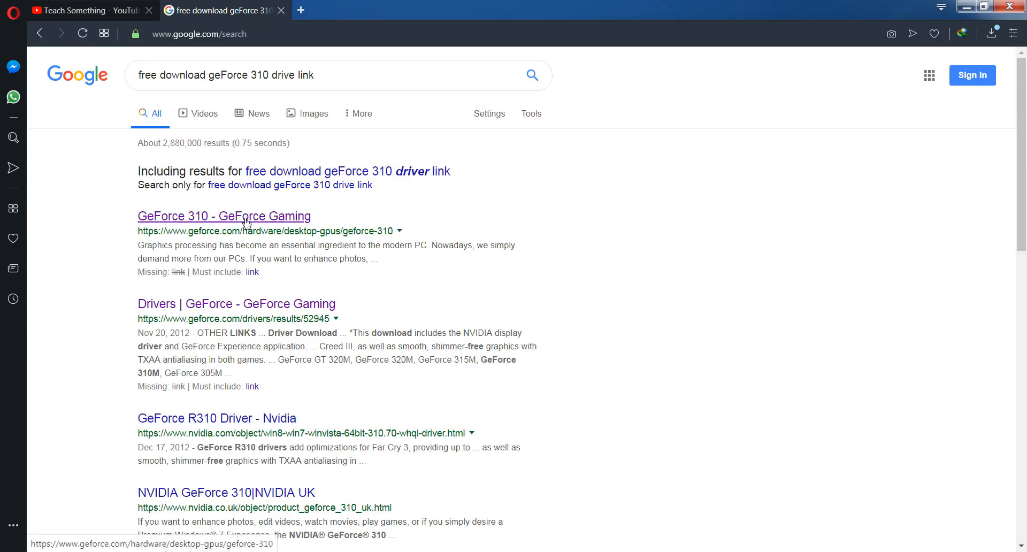
pyautogui.click(224, 215)
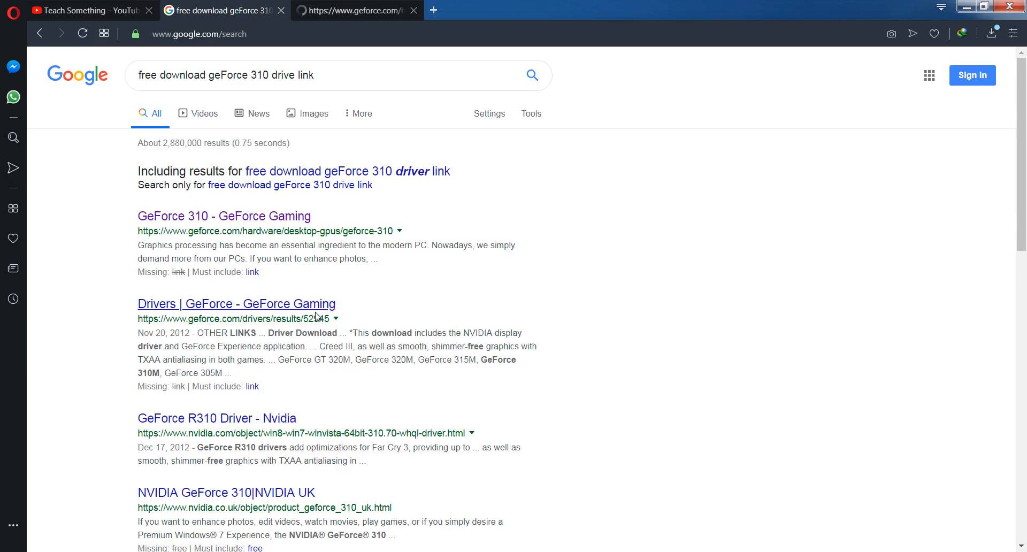
pyautogui.click(223, 216)
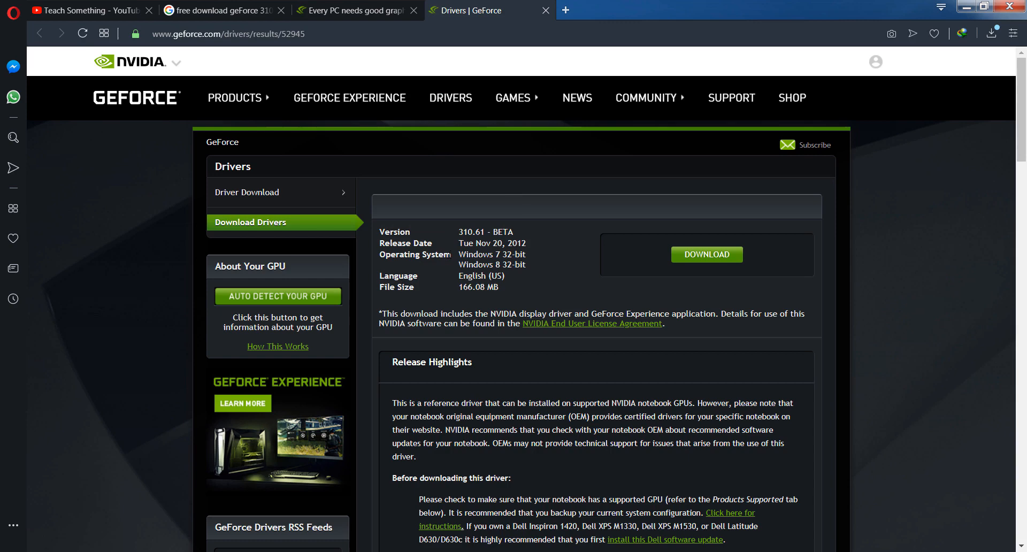
# - Start downloading the 310.61 driver, bringing up the 166.08 MB file dialog
pyautogui.doubleClick(478, 287)
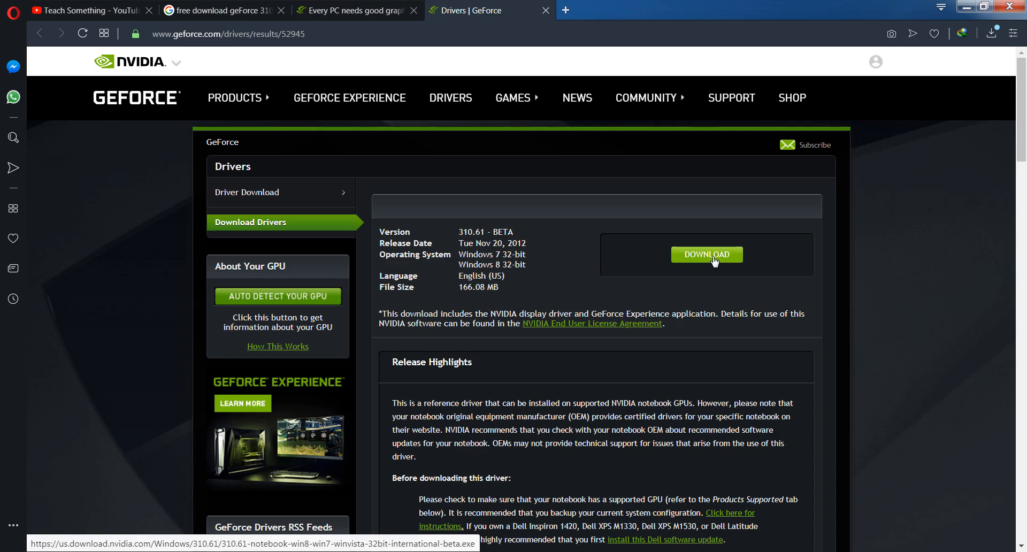
pyautogui.click(706, 254)
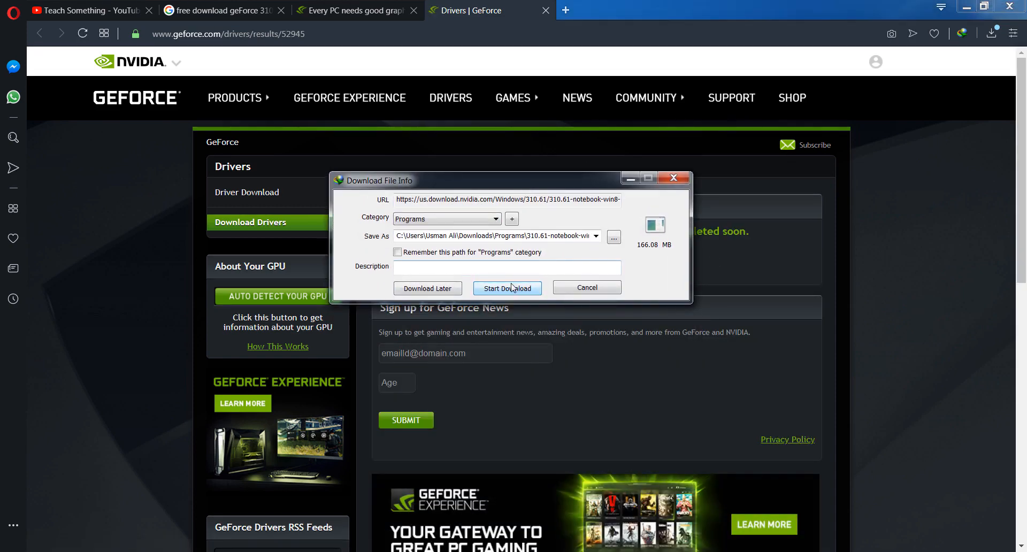
# - Start the 166.081 MB driver download in IDM and return to the YouTube channel tab
pyautogui.click(507, 288)
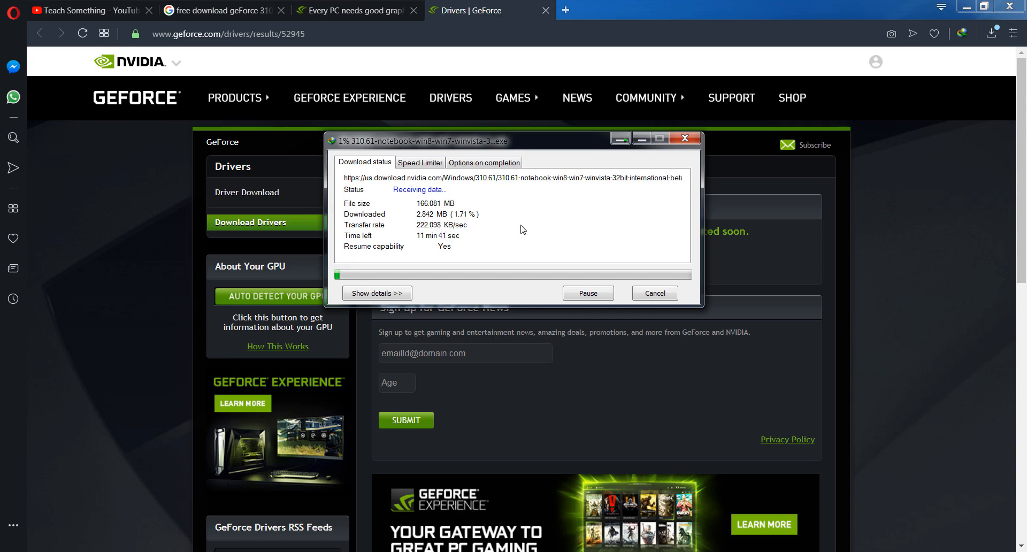
pyautogui.click(85, 10)
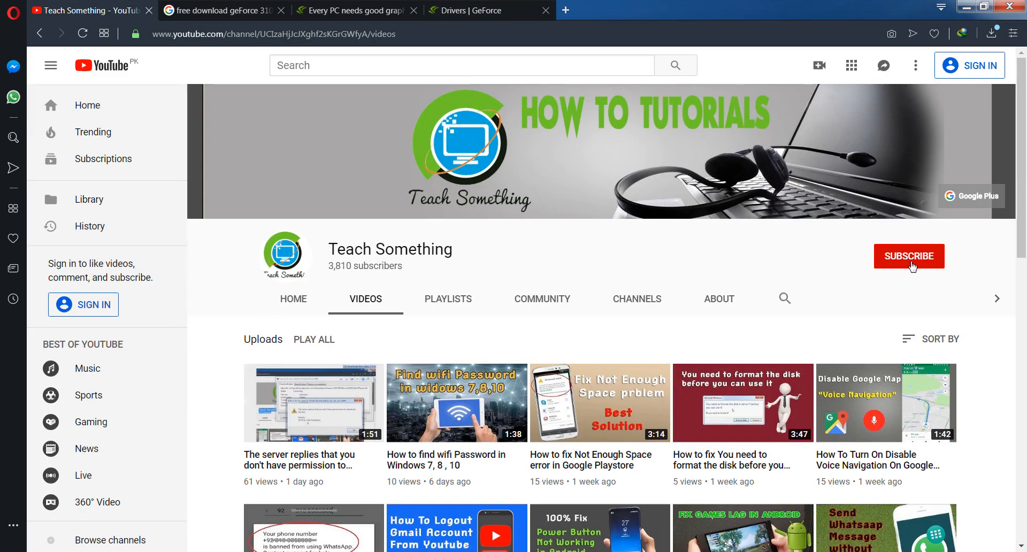